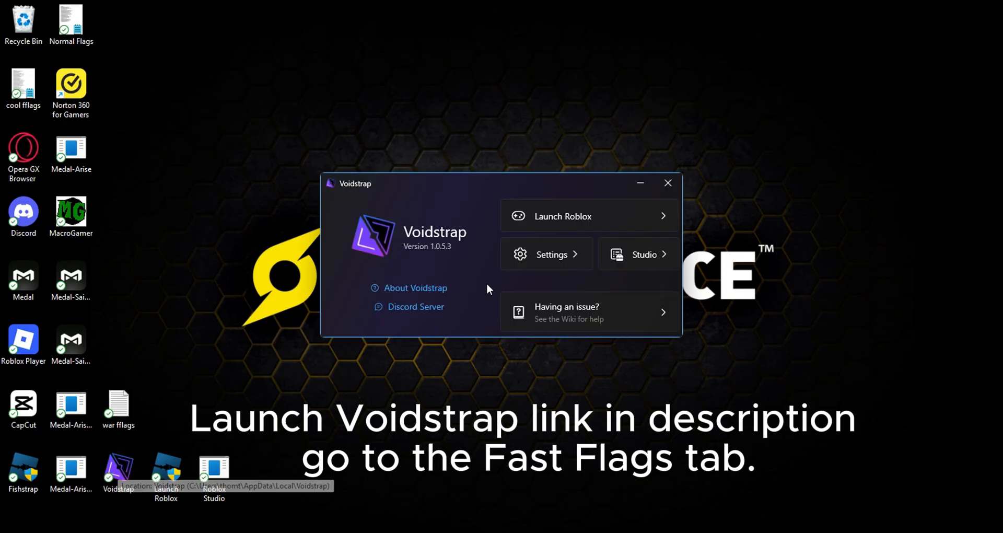
# Step: Open Voidstrap settings, view FastFlag Settings, then go to the FastFlag Editor page
pyautogui.click(547, 254)
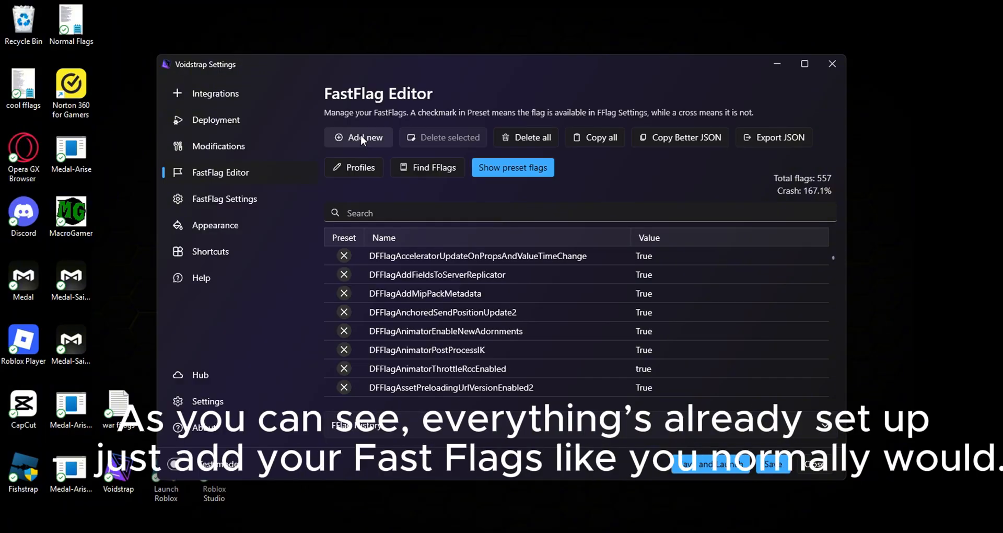
pyautogui.click(224, 199)
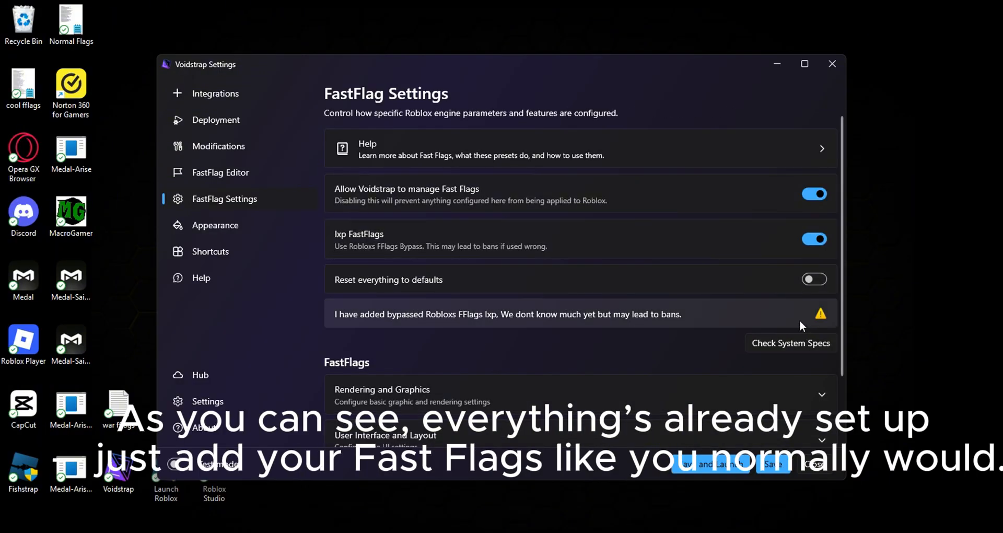
pyautogui.moveTo(261, 180)
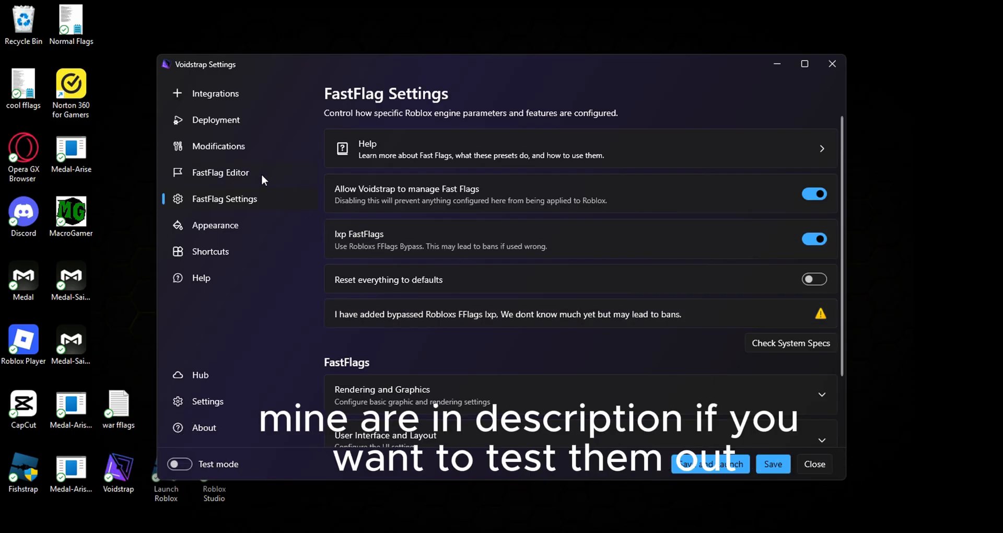
pyautogui.click(220, 172)
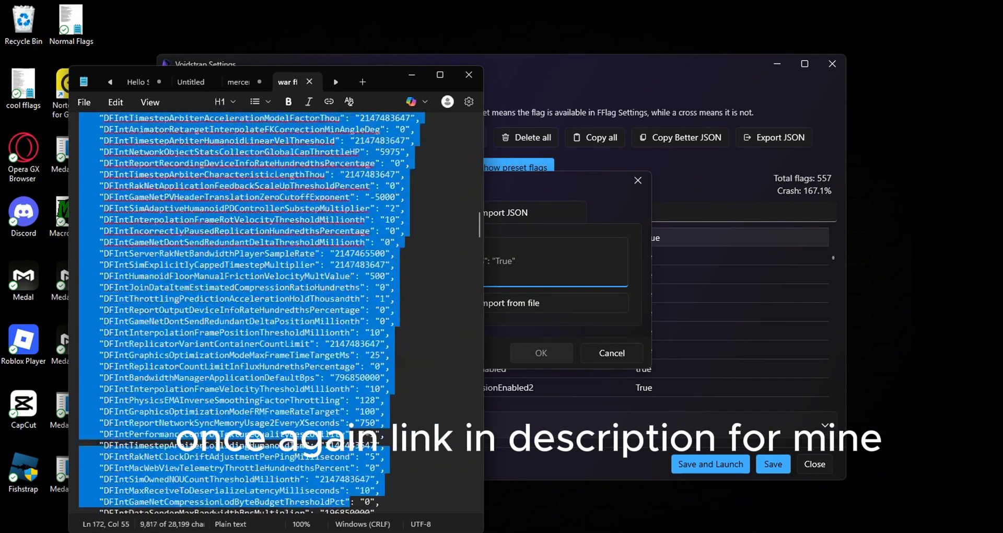
# Step: Scroll through the pasted war FastFlags JSON list in the import dialog
pyautogui.scroll(-3)
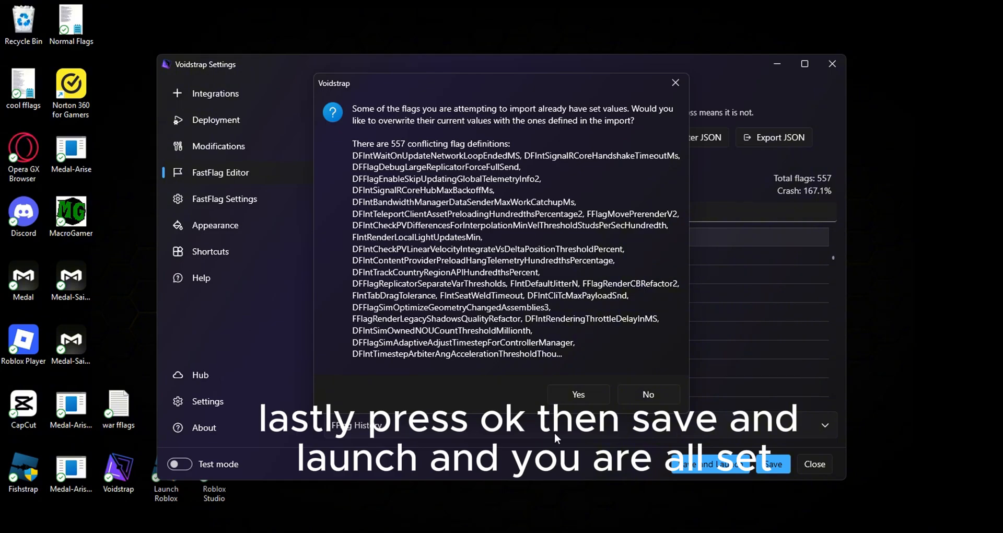
# Step: Confirm overwriting the 557 conflicting flags with the imported values
pyautogui.click(577, 394)
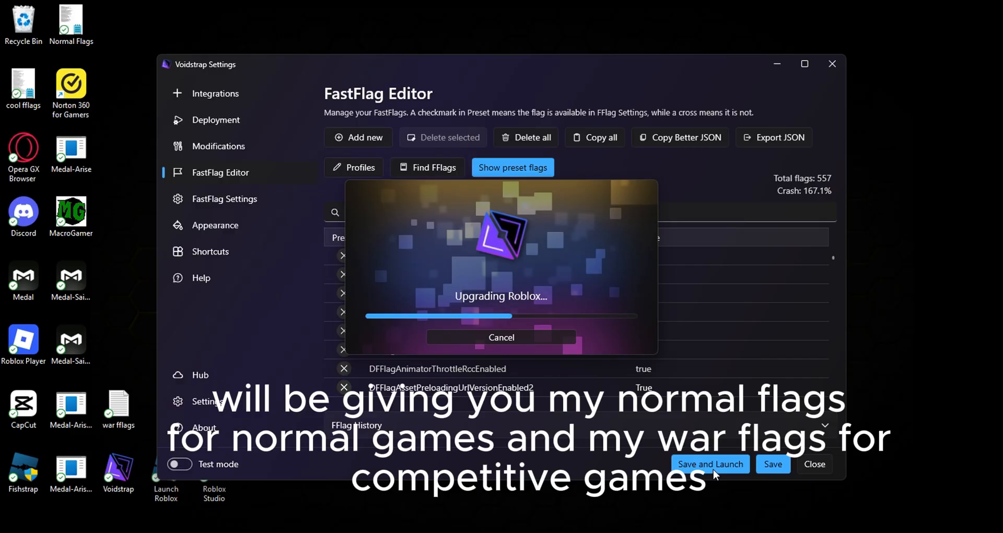
pyautogui.moveTo(667, 77)
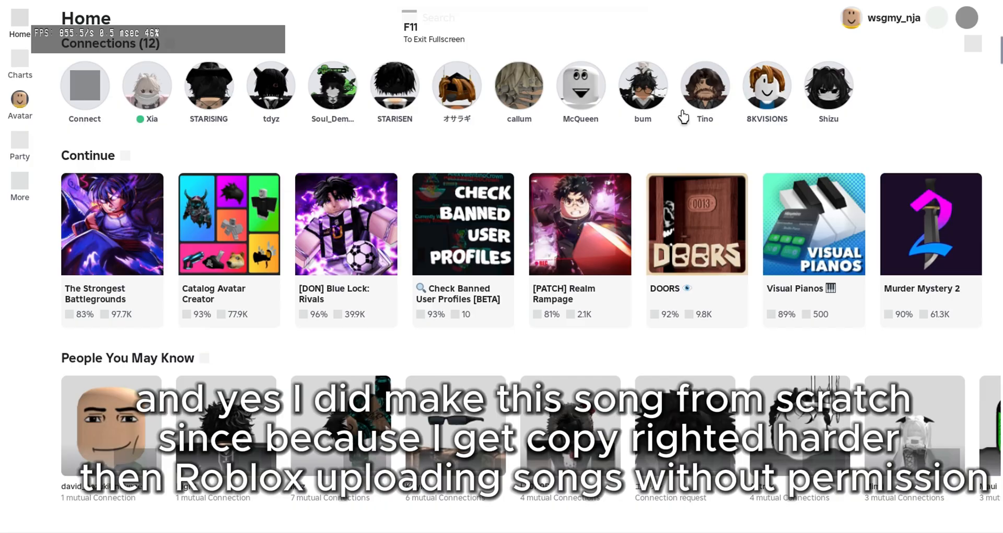
pyautogui.moveTo(494, 67)
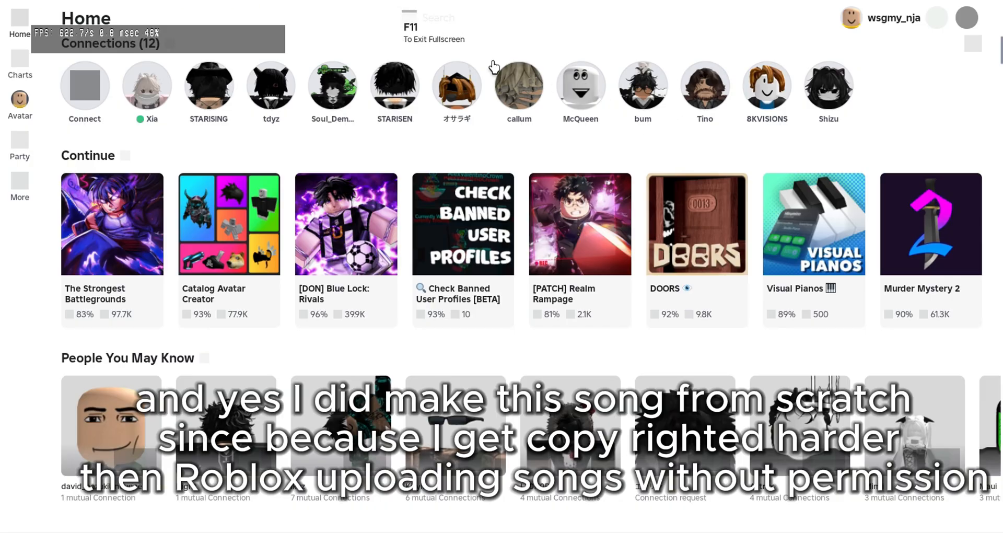
pyautogui.moveTo(445, 52)
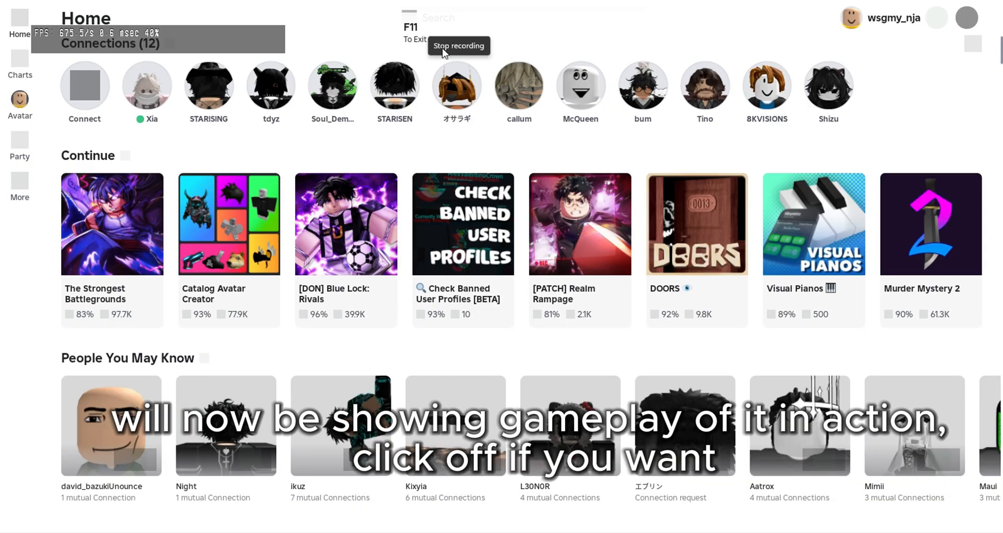